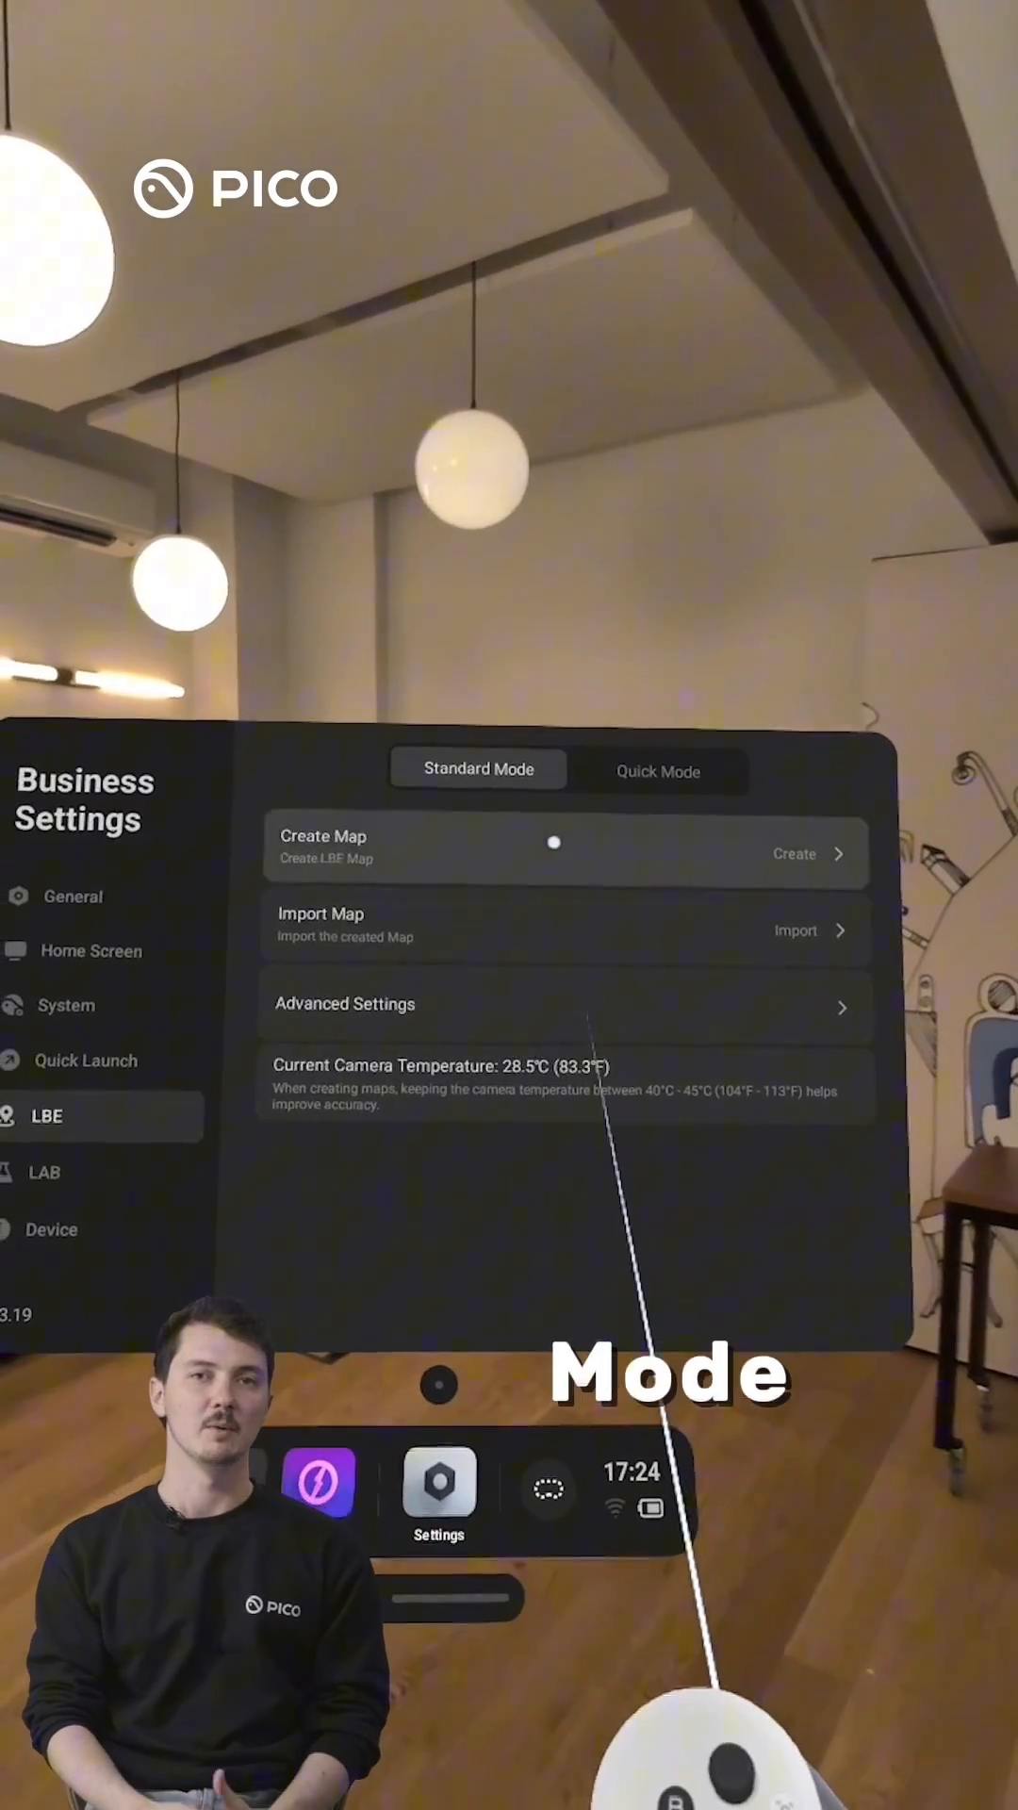
# Step: Create a new LBE map in Standard Mode, accepting deletion of the existing map data
pyautogui.click(794, 853)
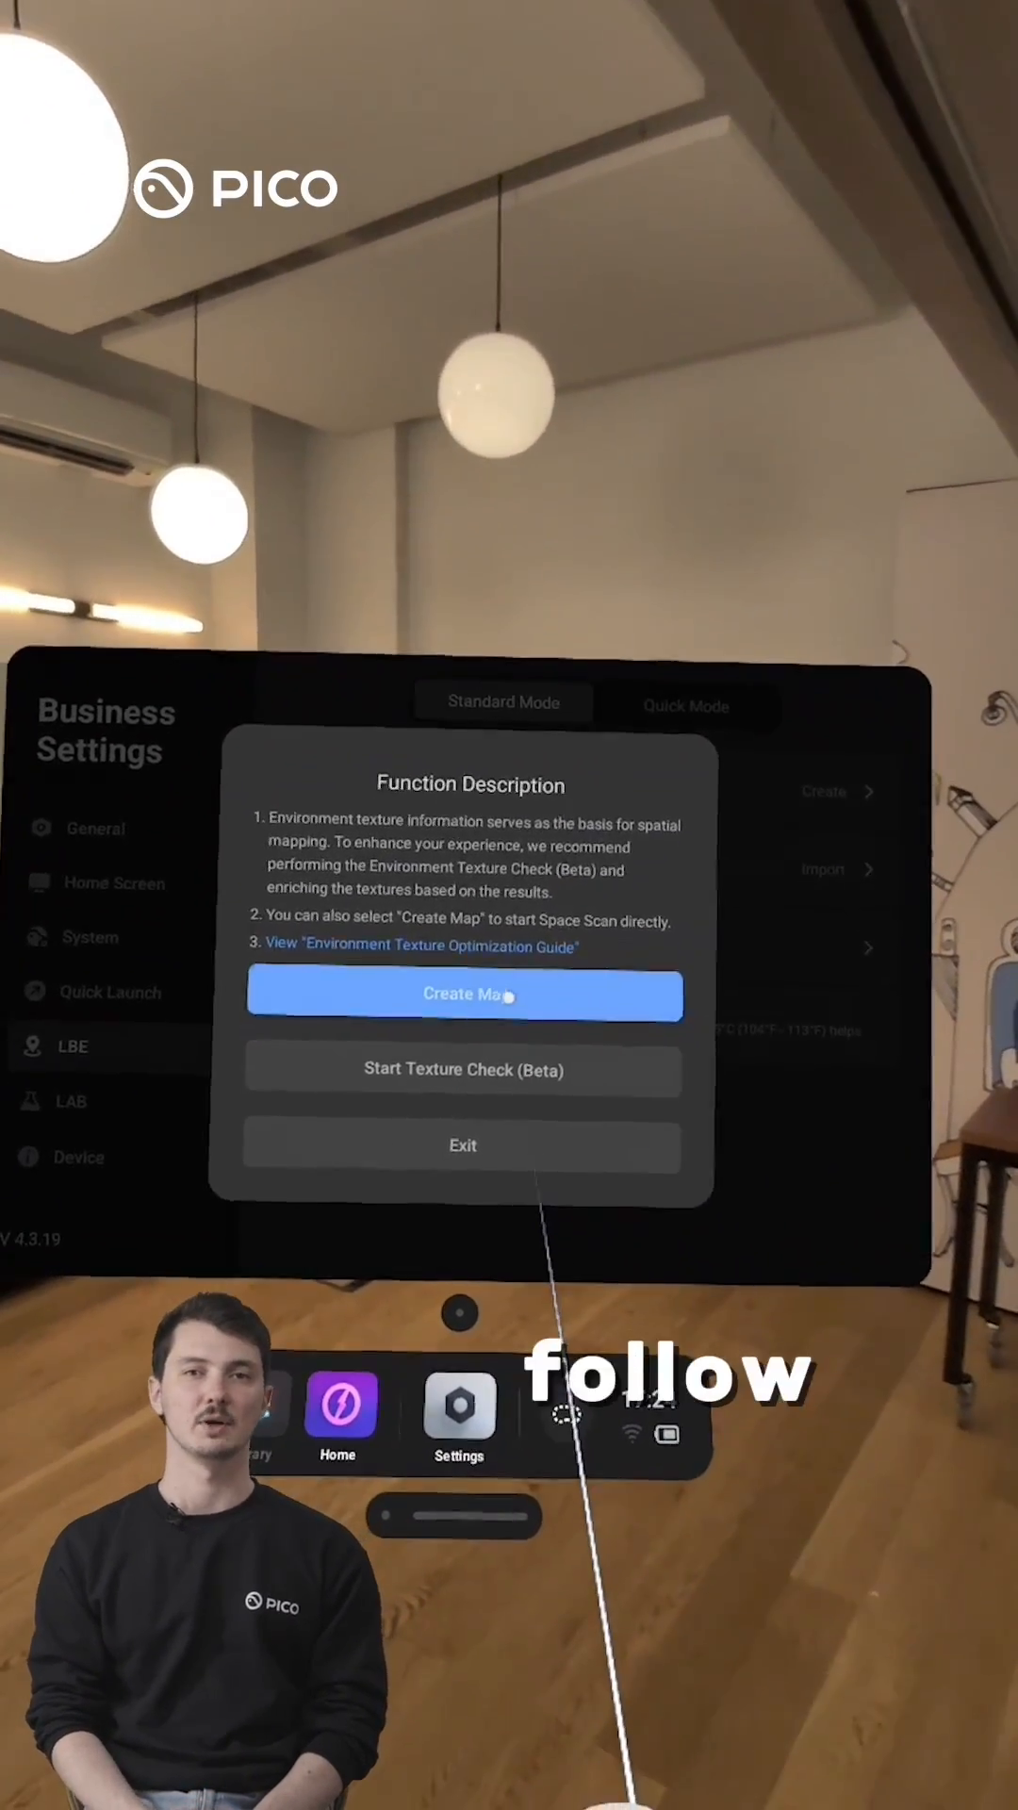
pyautogui.click(463, 995)
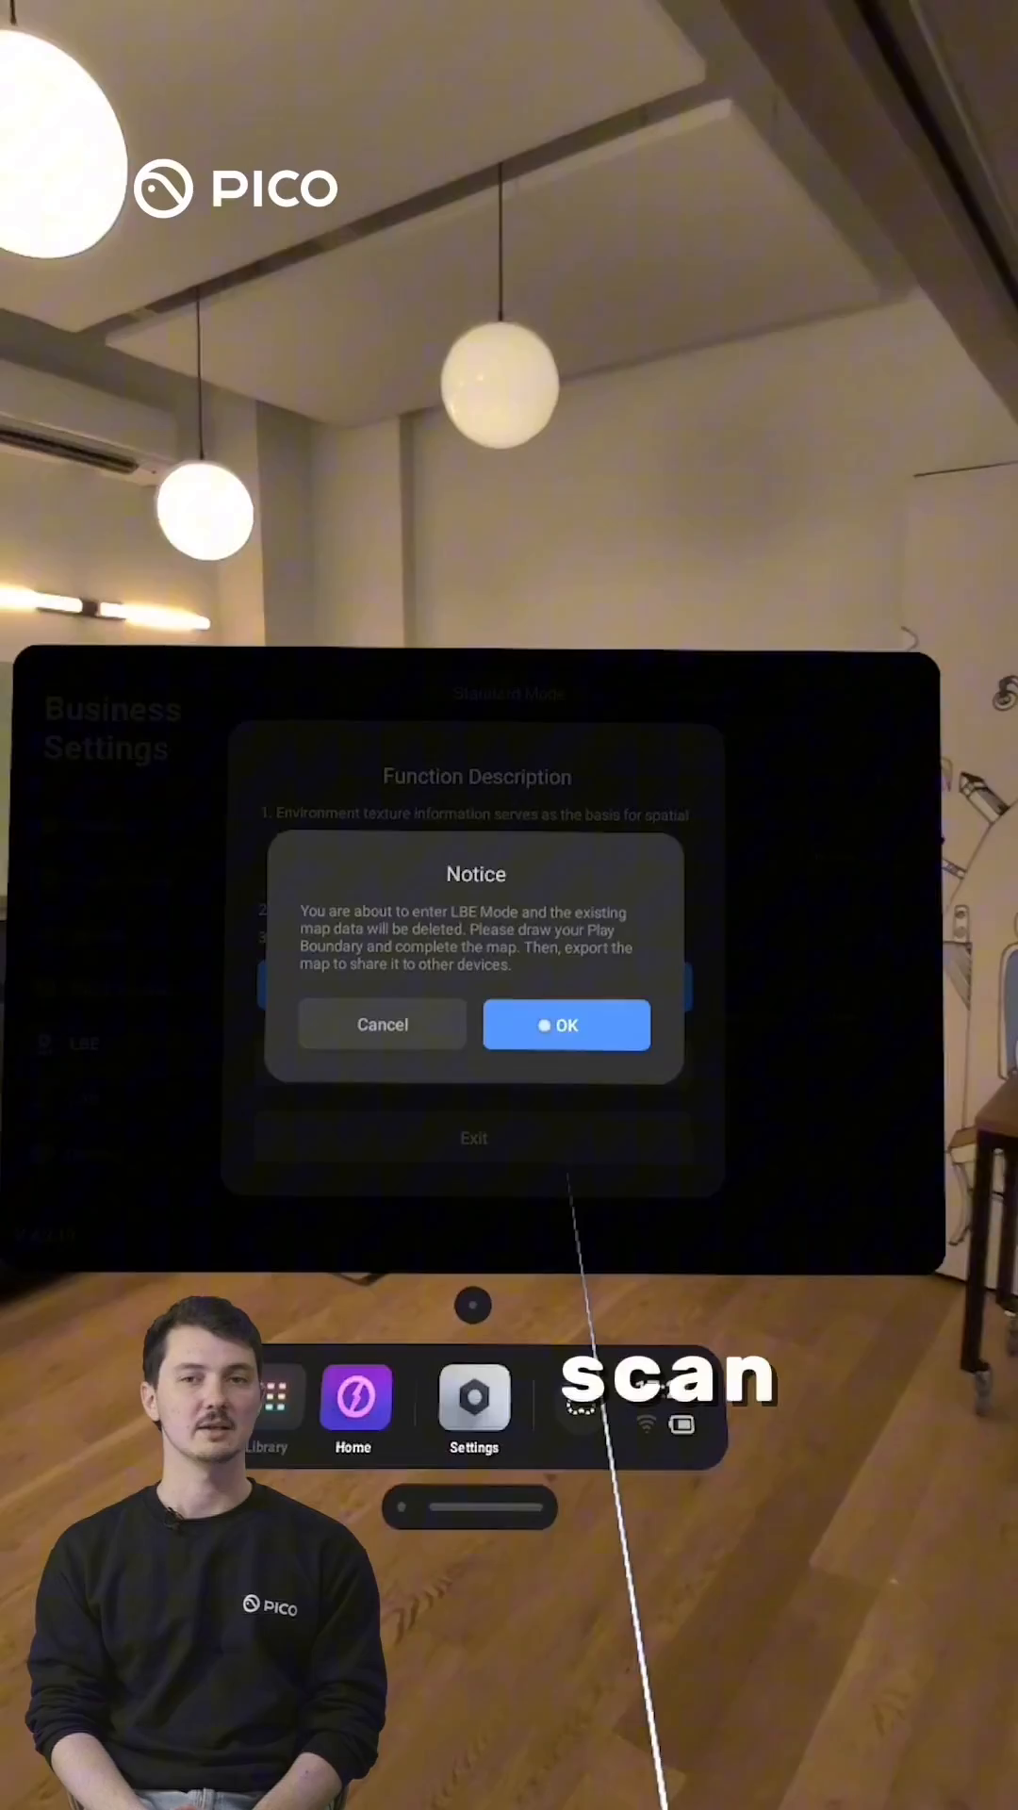
pyautogui.click(567, 1025)
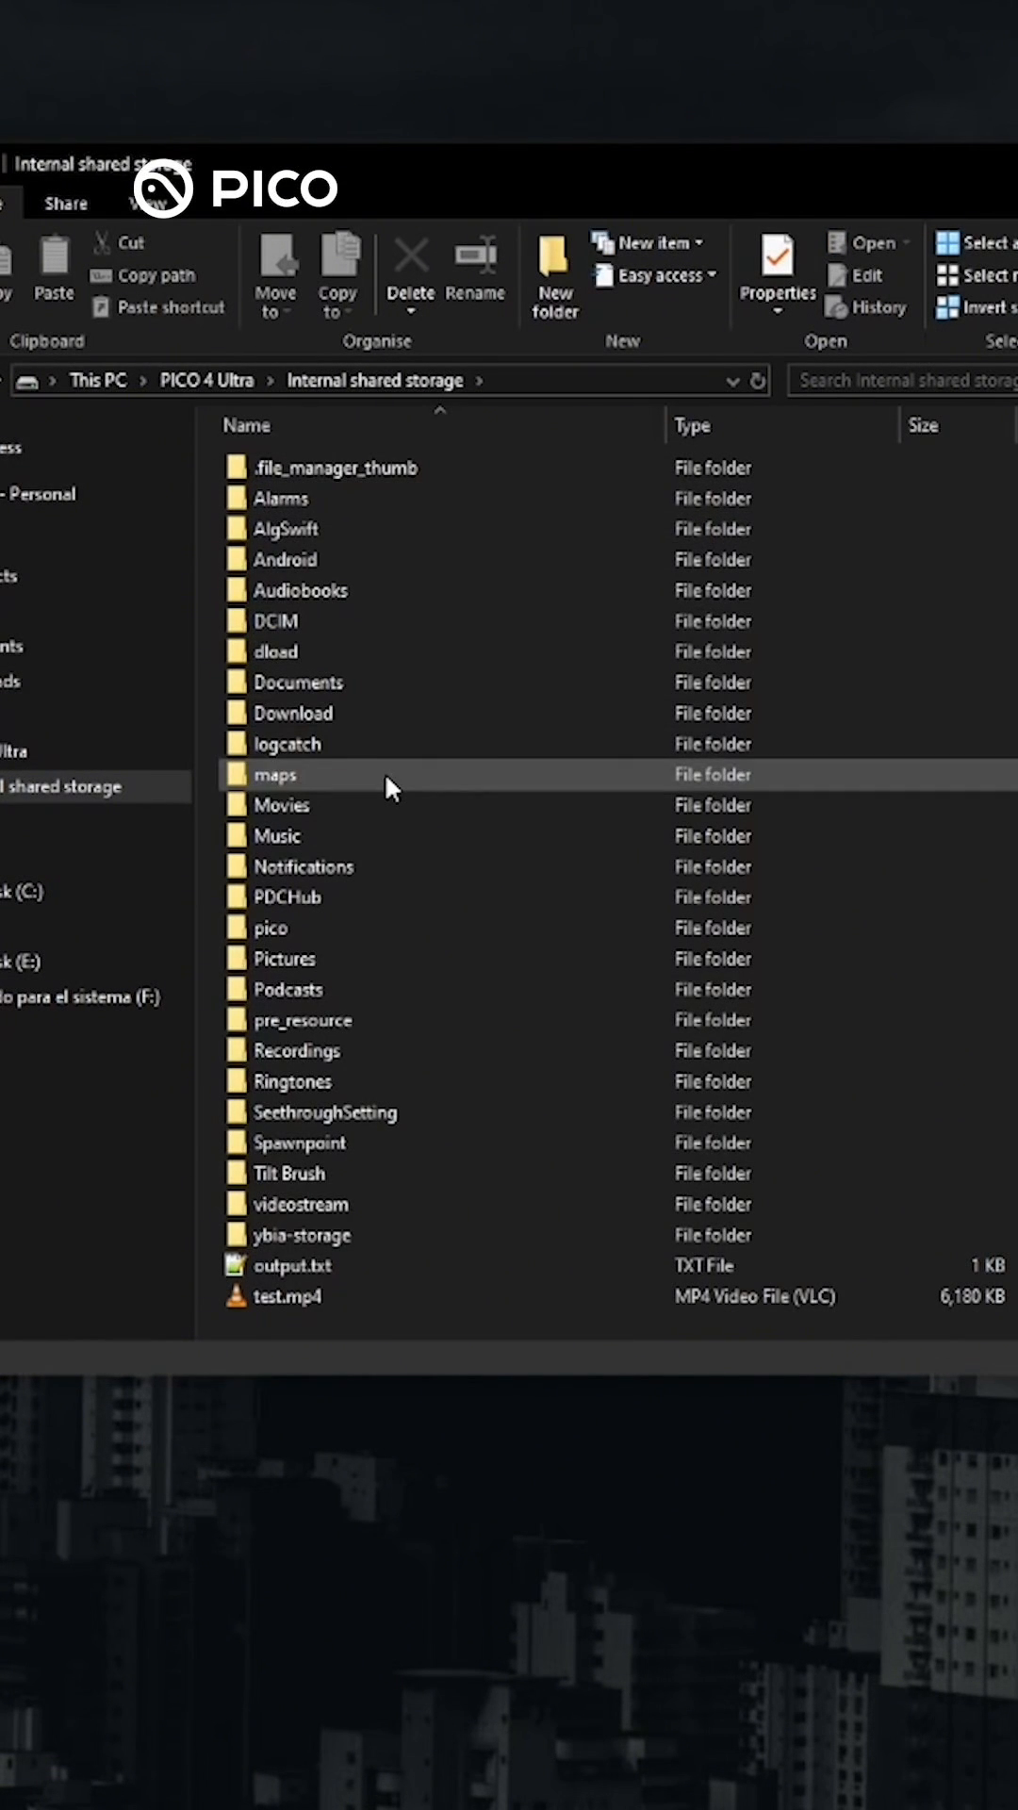
# Step: Open the headset's maps folder and then its export folder in File Explorer
pyautogui.doubleClick(275, 775)
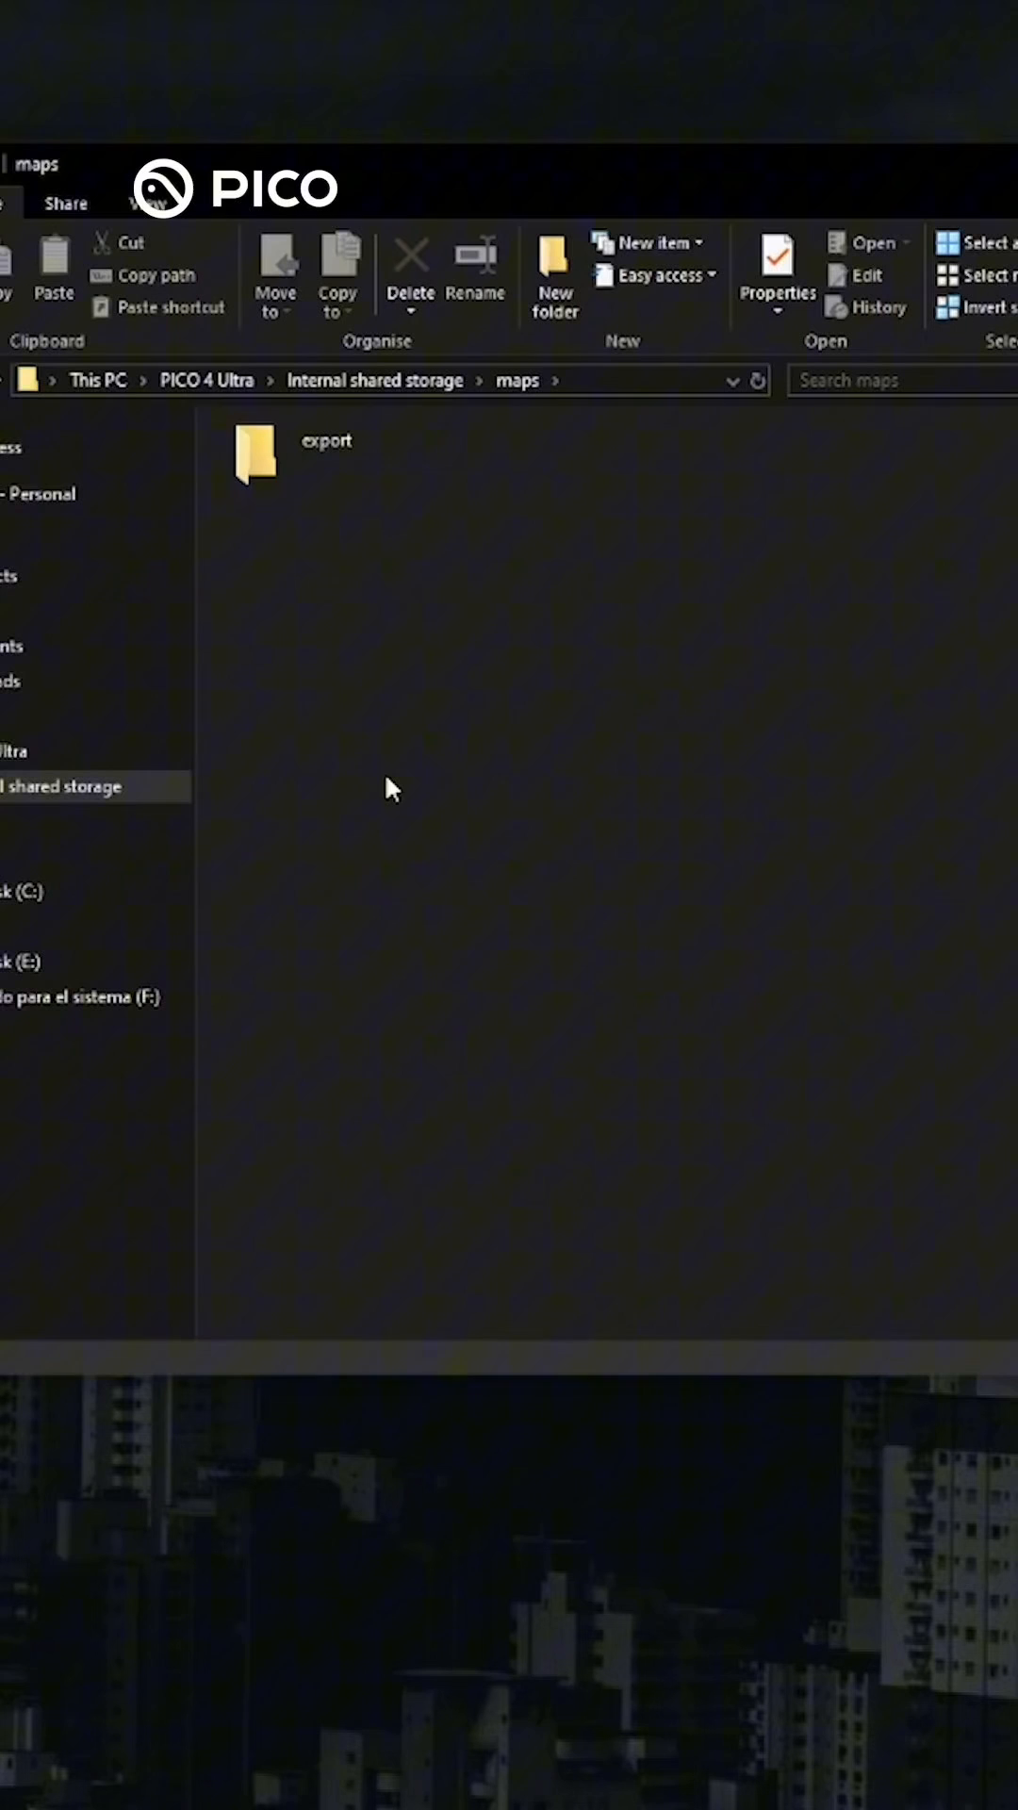
pyautogui.doubleClick(255, 457)
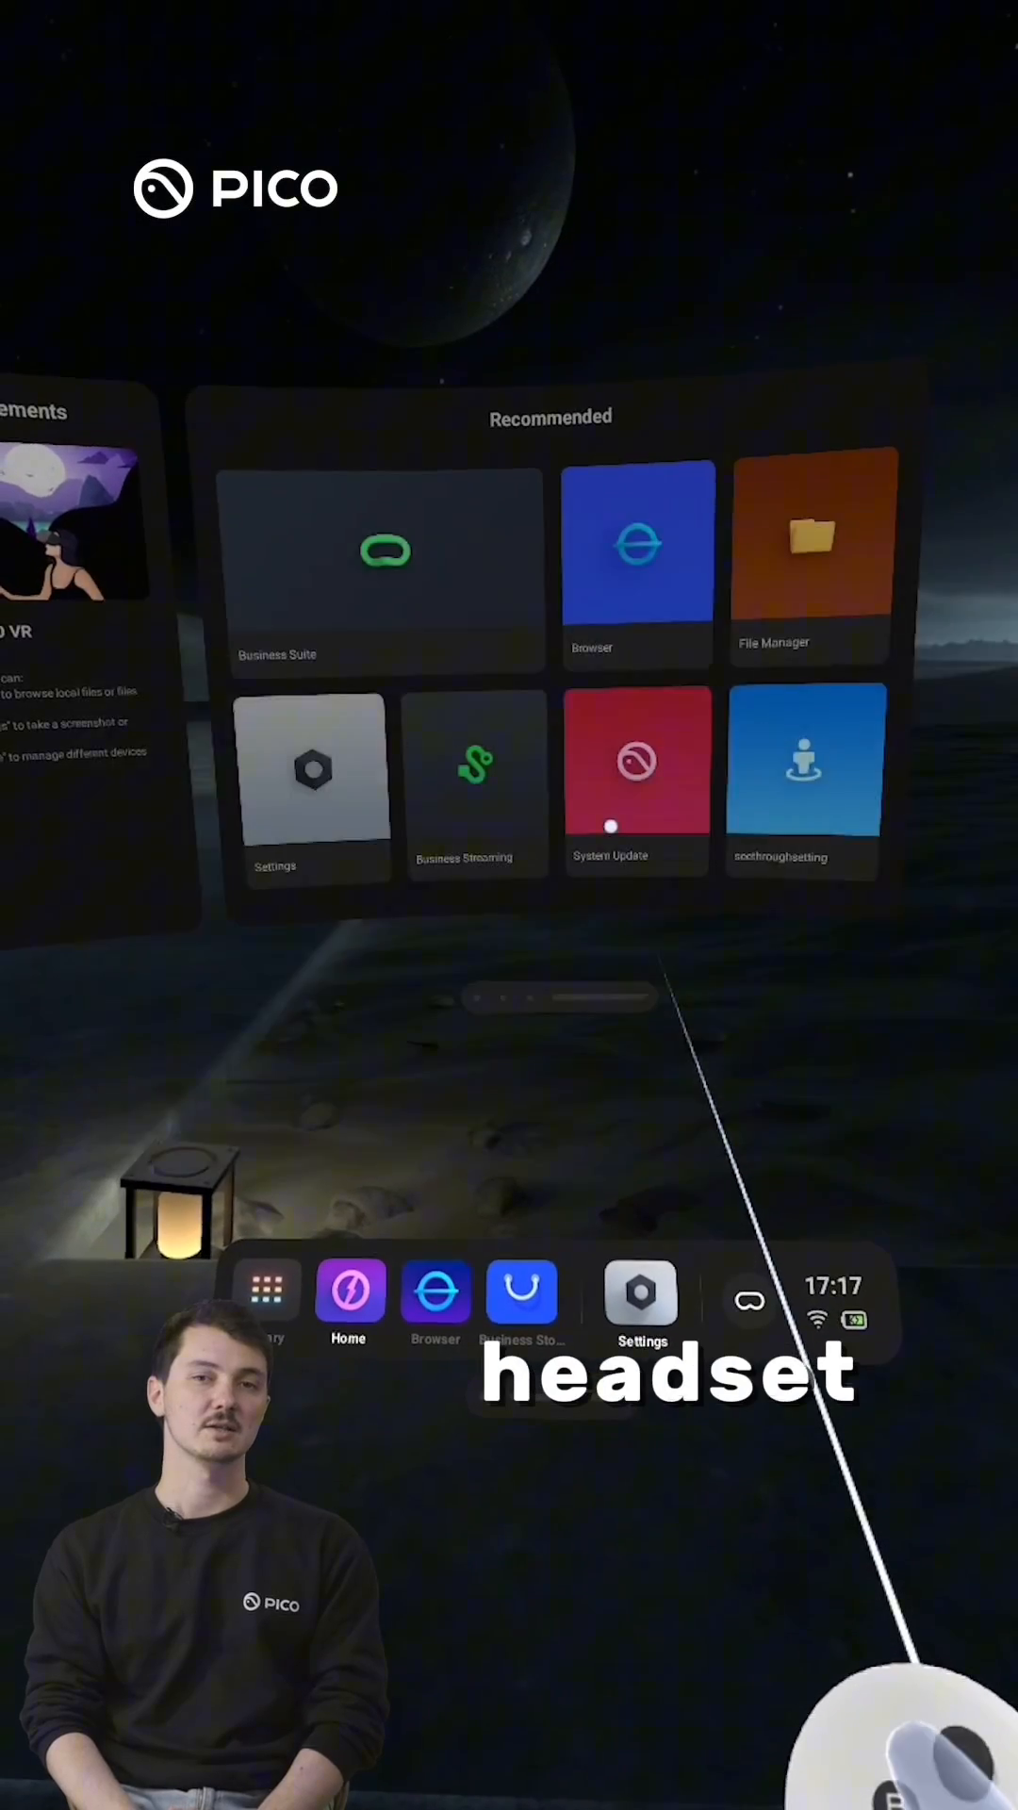
# Step: Go to the LBE section of the headset's Business Settings
pyautogui.click(642, 1292)
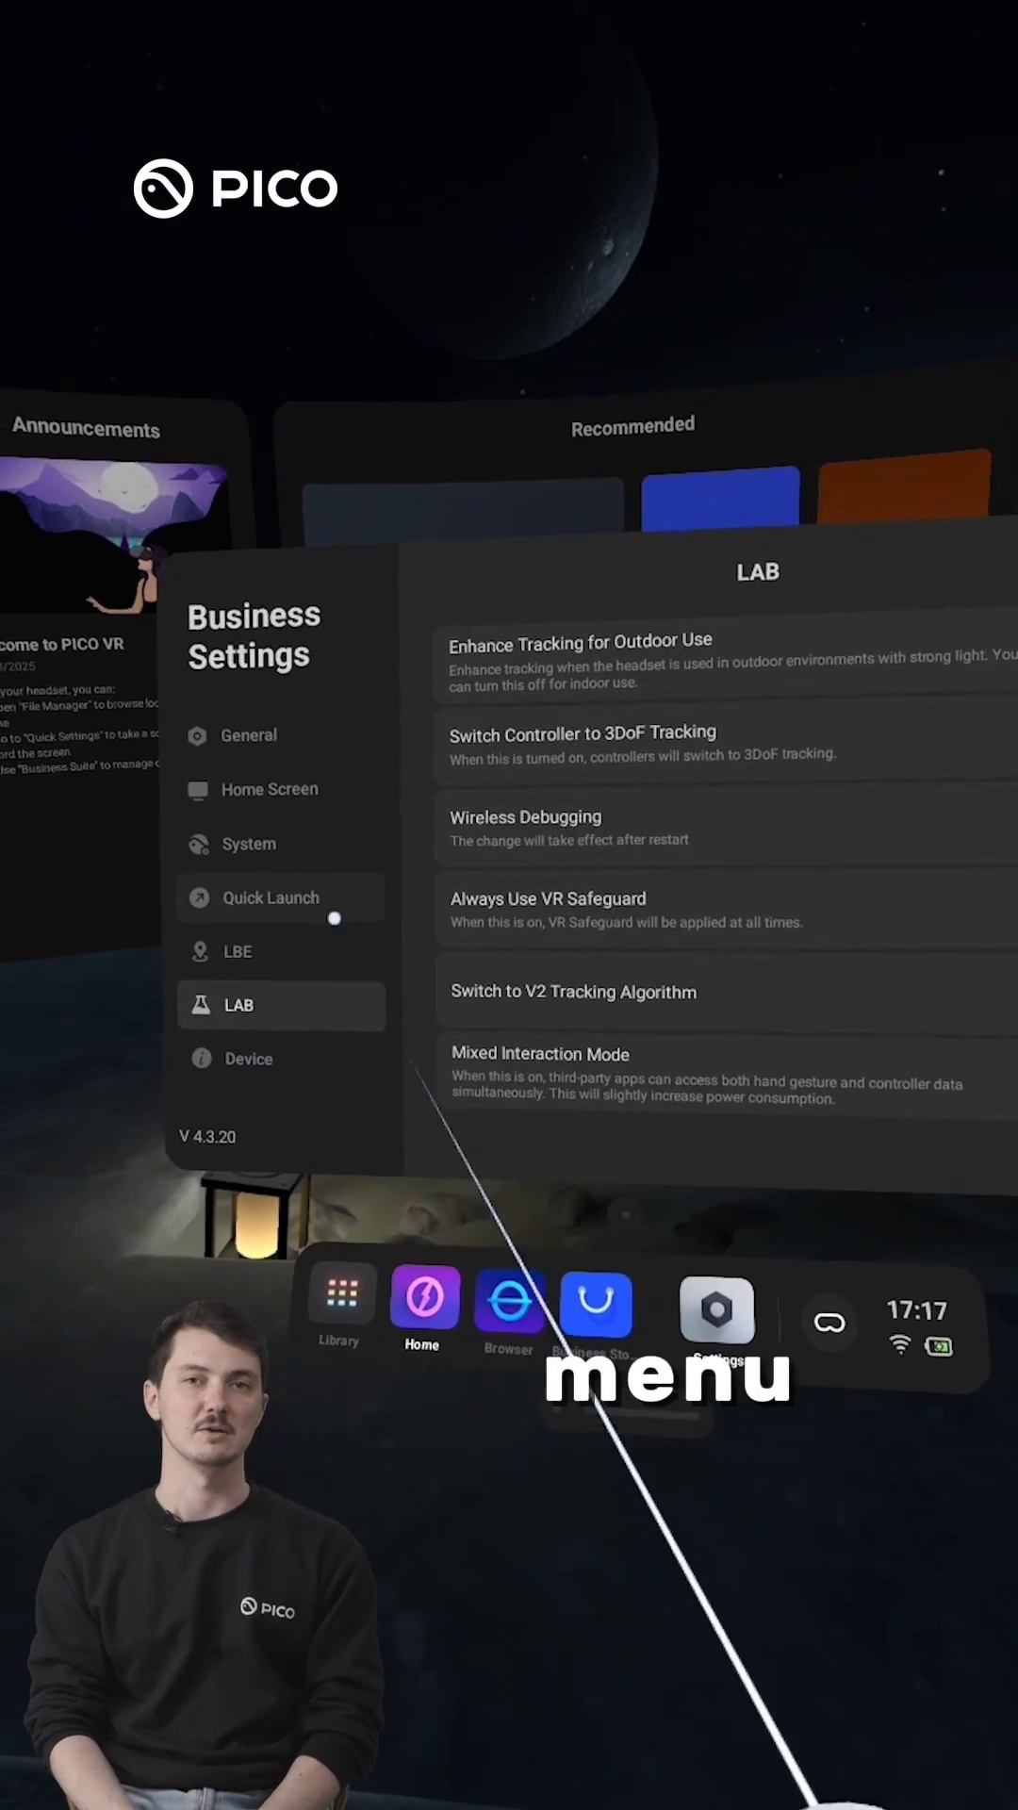
pyautogui.click(239, 951)
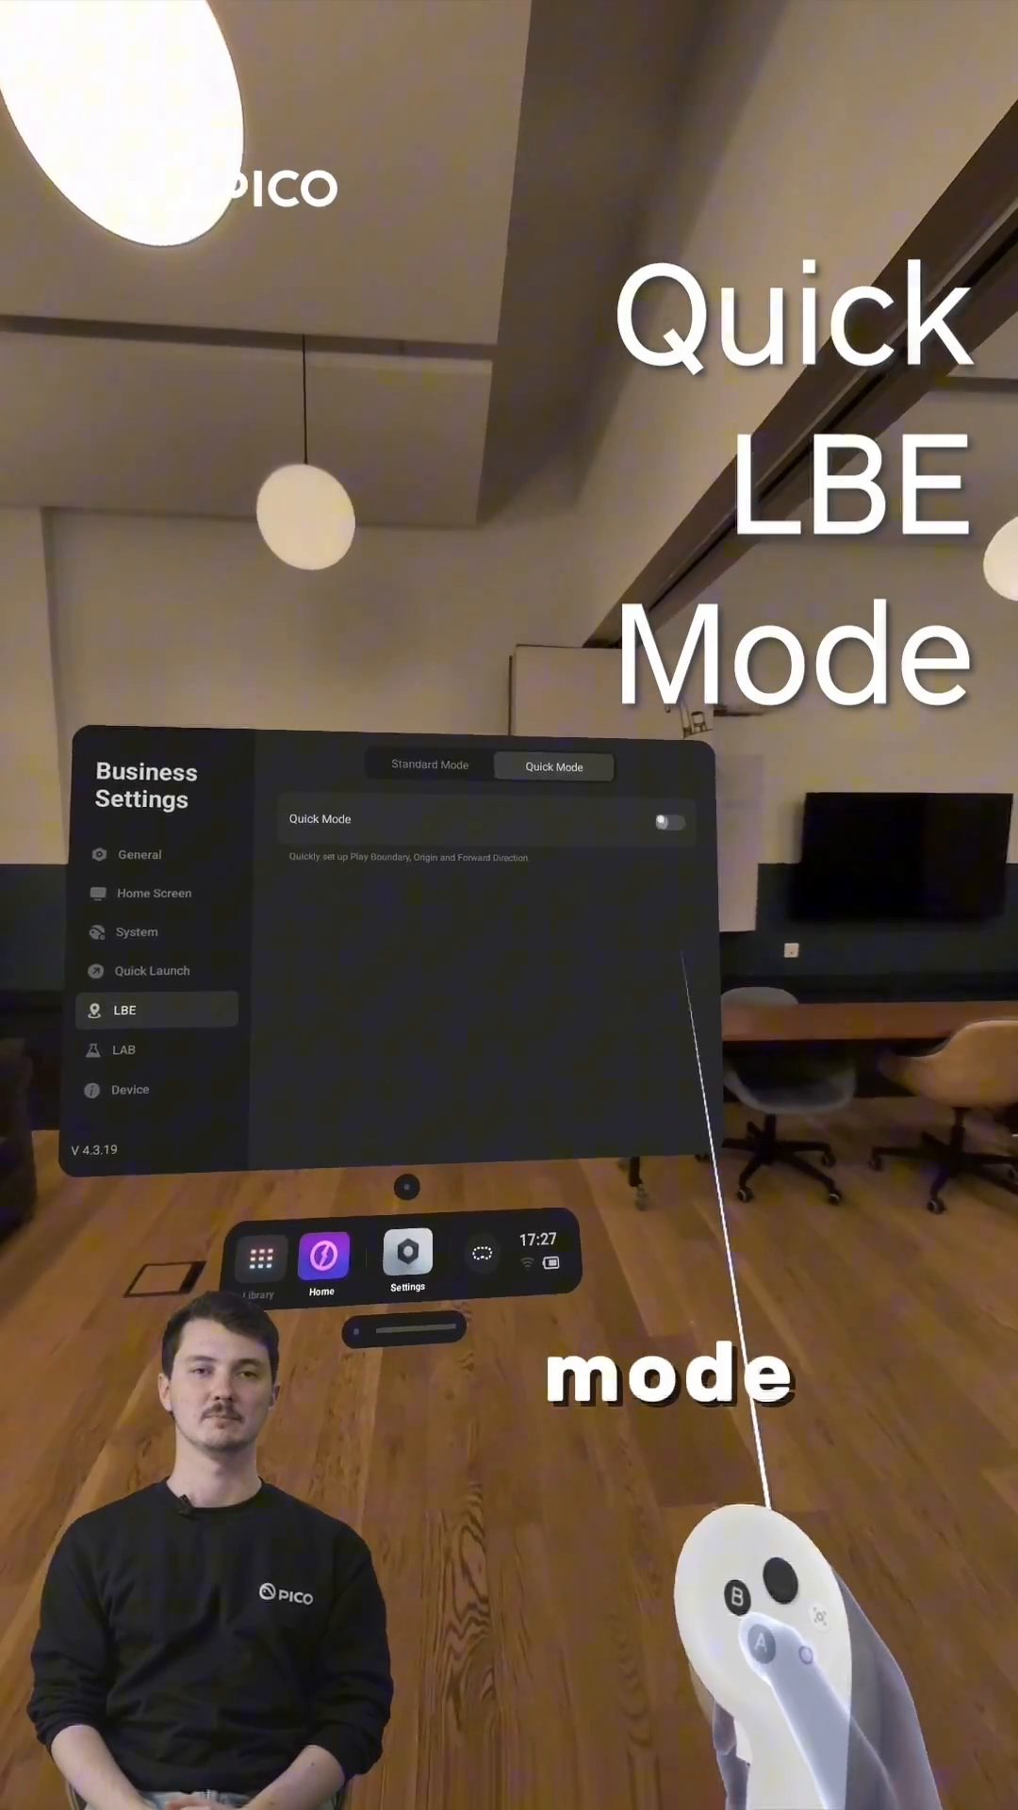
# Step: Turn on the LBE Quick Mode toggle
pyautogui.click(669, 820)
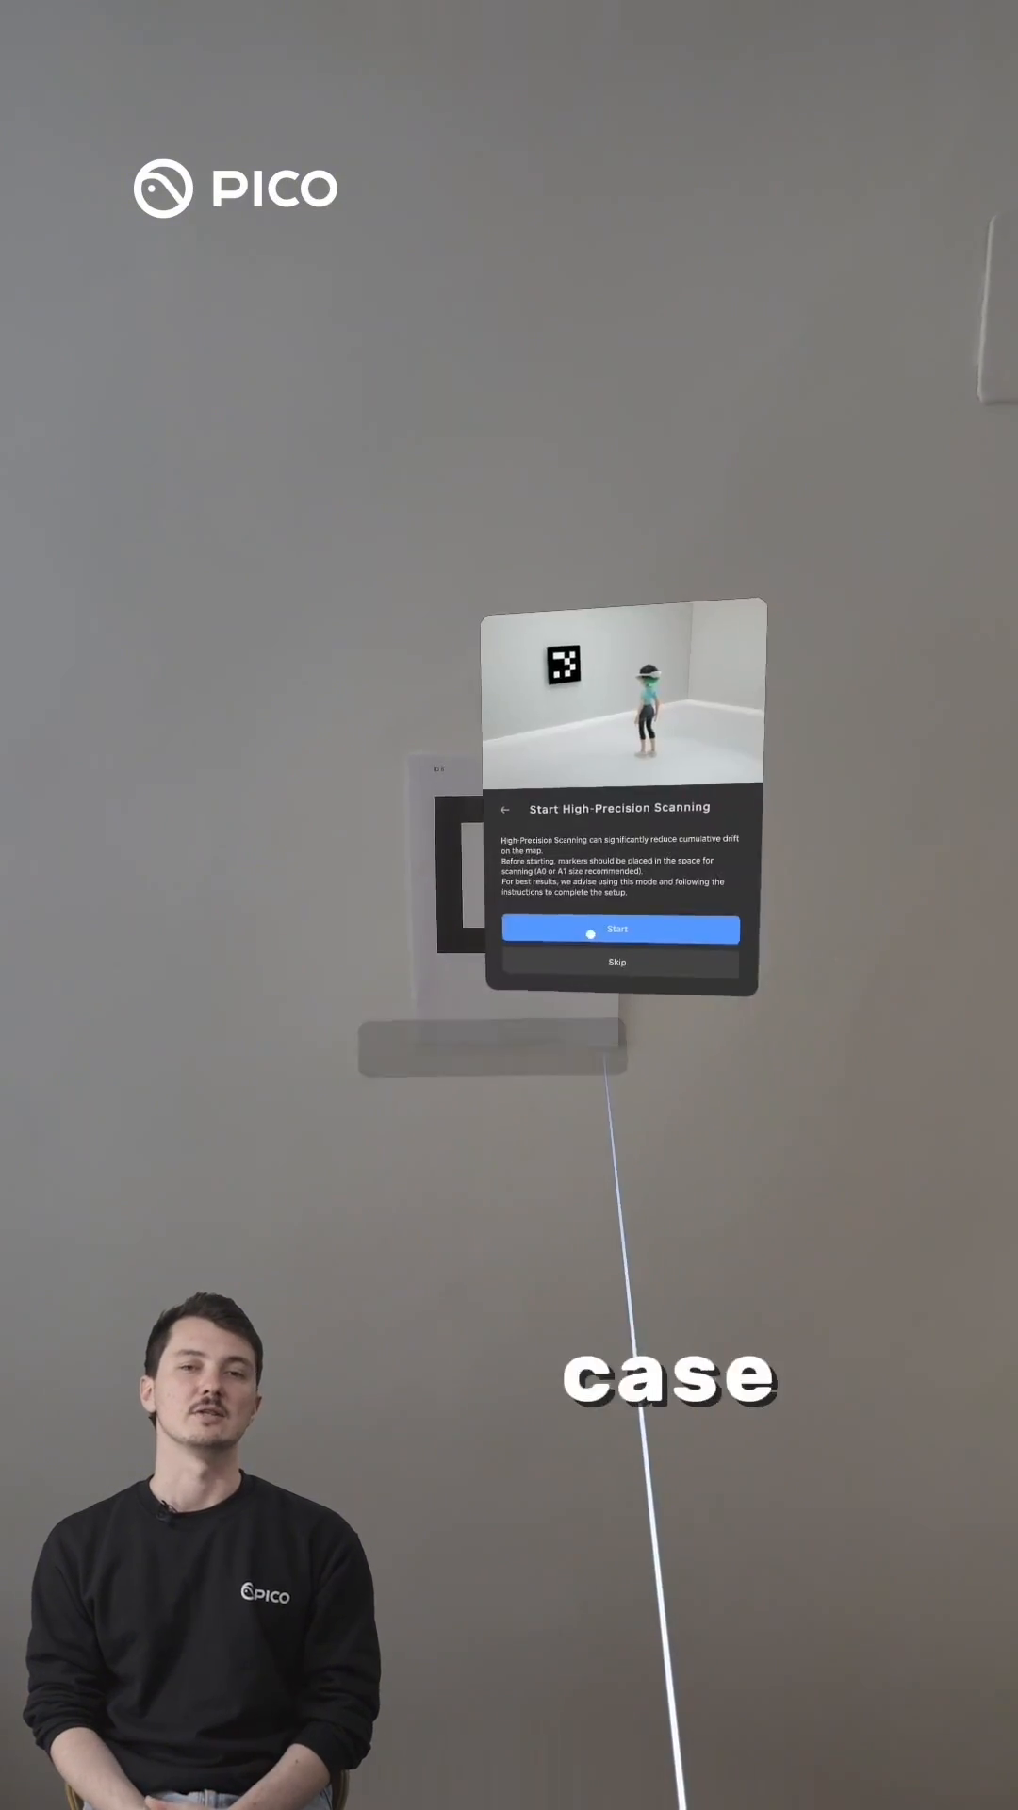
# Step: Start high-precision scanning with markers to reach Set Floor Level
pyautogui.click(617, 929)
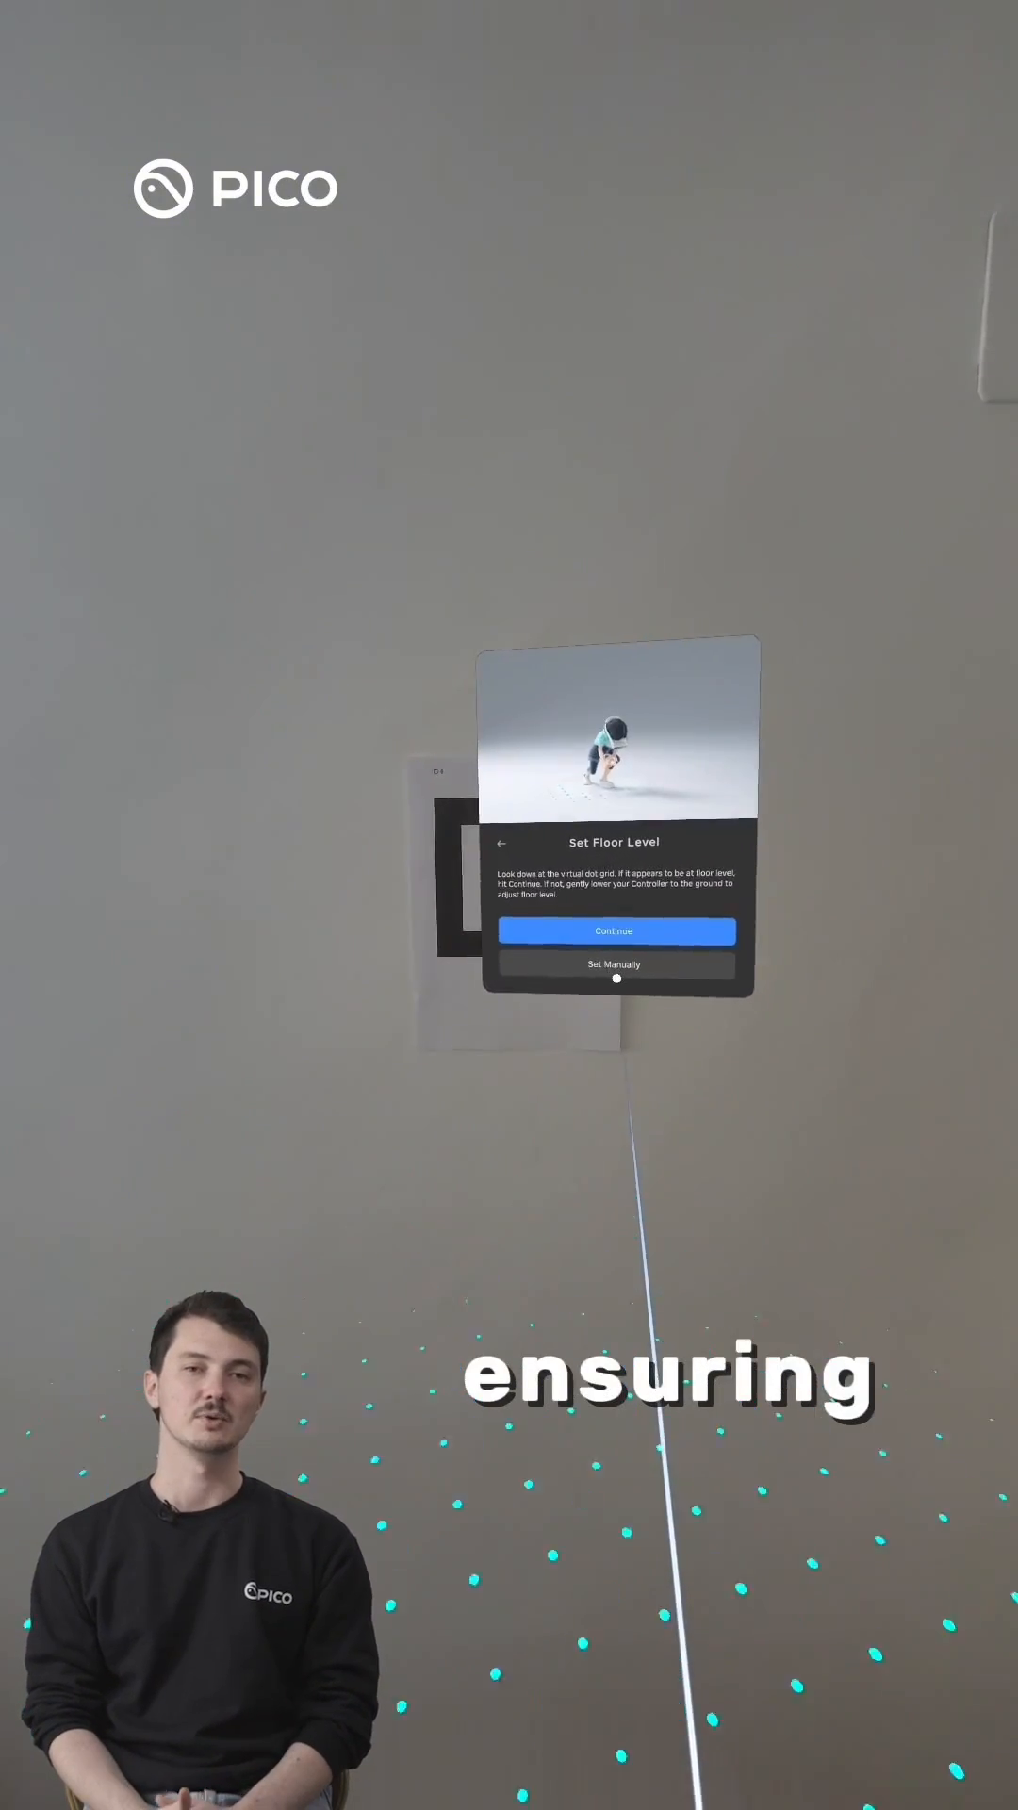